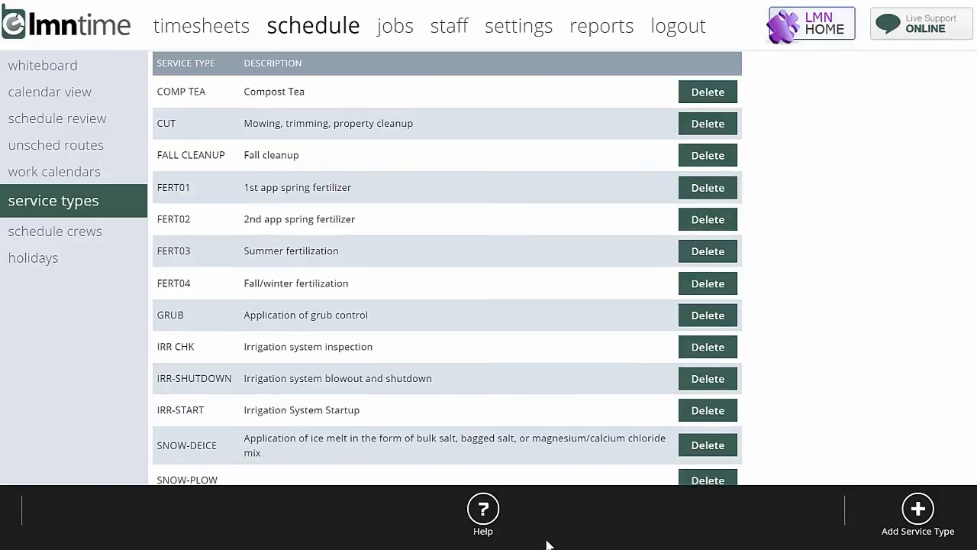
Step: Browse the Lawn Care calendar's visit schedules, then return to the service types list
{"action": "left_click", "coordinate": [54, 171]}
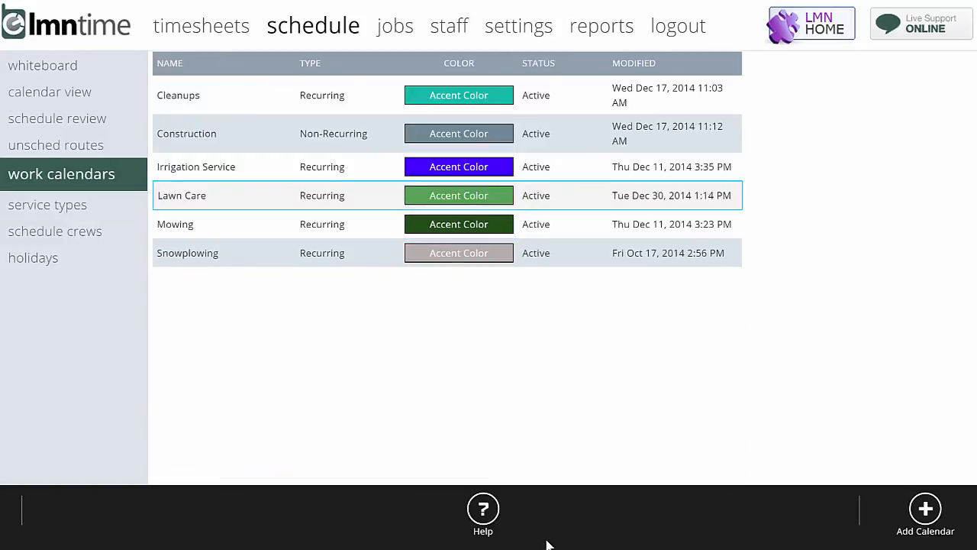
{"action": "left_click", "coordinate": [182, 196]}
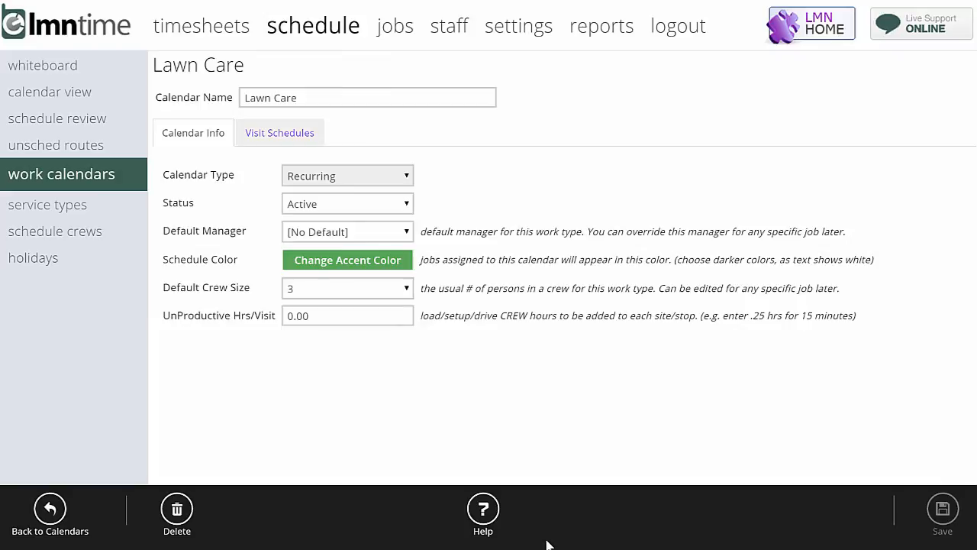
{"action": "left_click", "coordinate": [279, 133]}
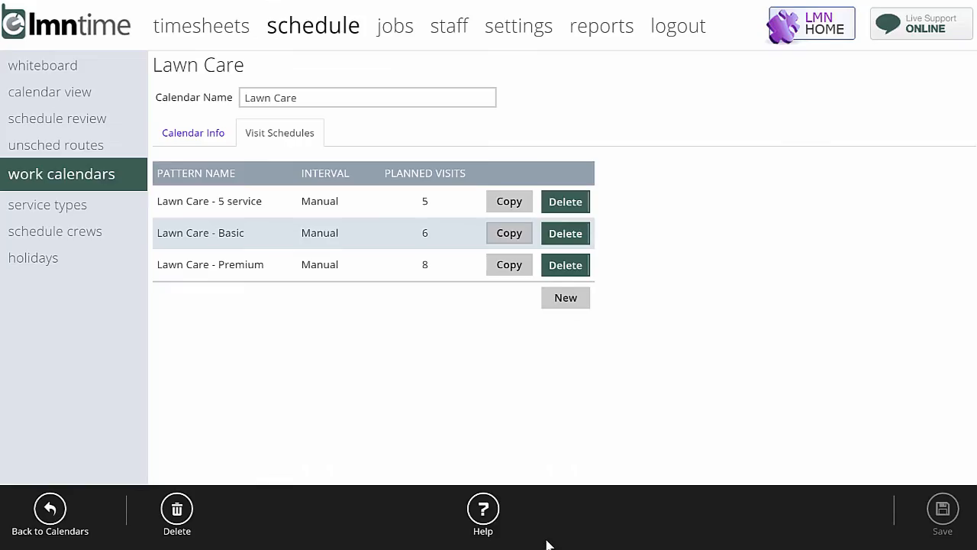
{"action": "left_click", "coordinate": [48, 203]}
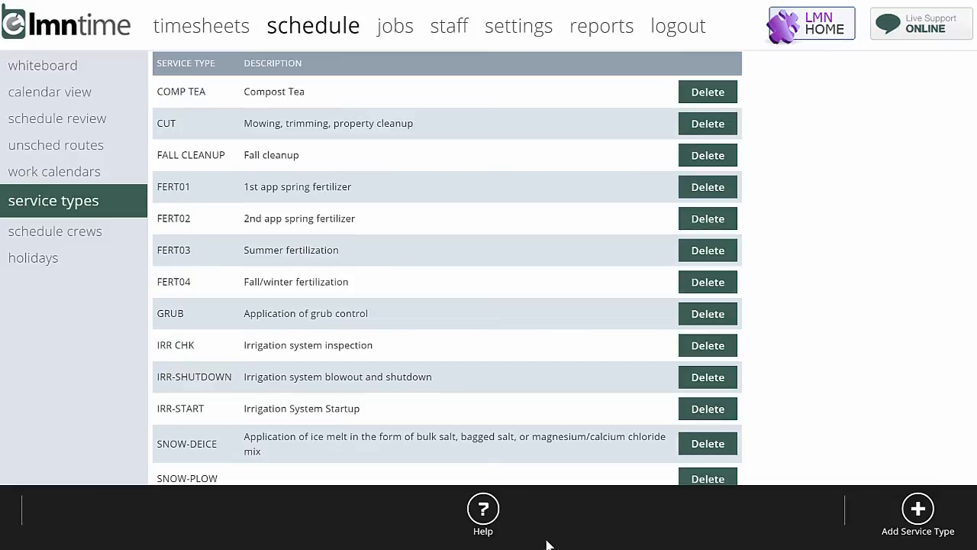
Step: Add service type WEED02 described as '2nd application of weed control' and save it
{"action": "left_click", "coordinate": [916, 514]}
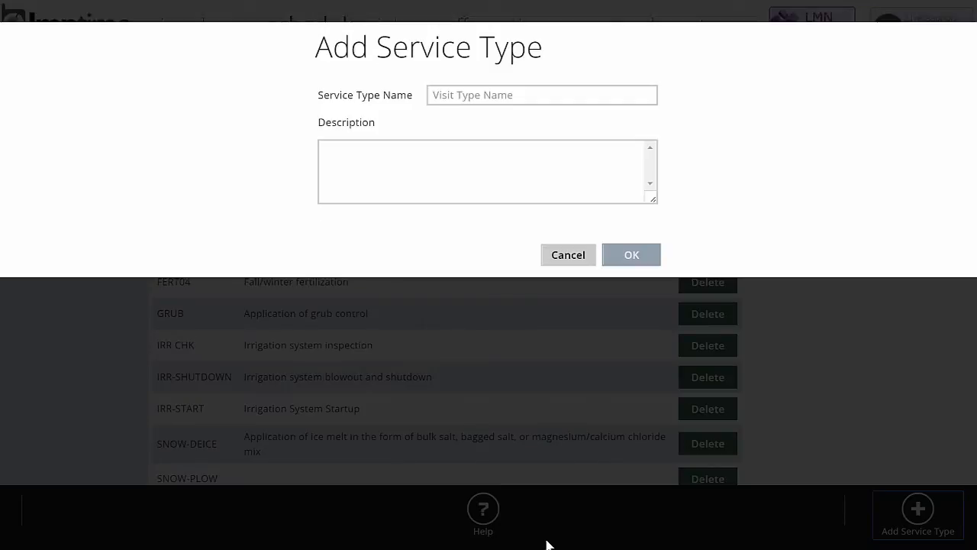
{"action": "left_click", "coordinate": [541, 95]}
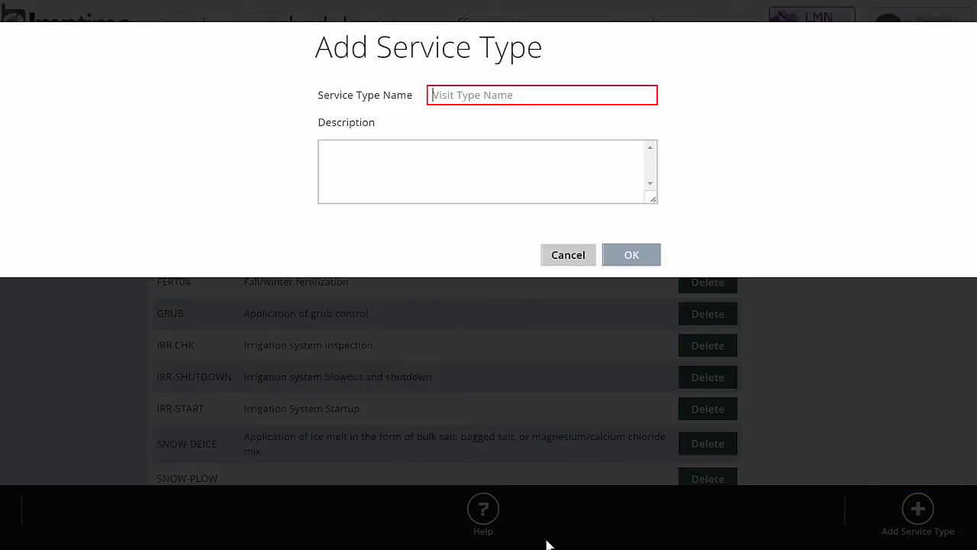
{"action": "type", "text": "WEED02"}
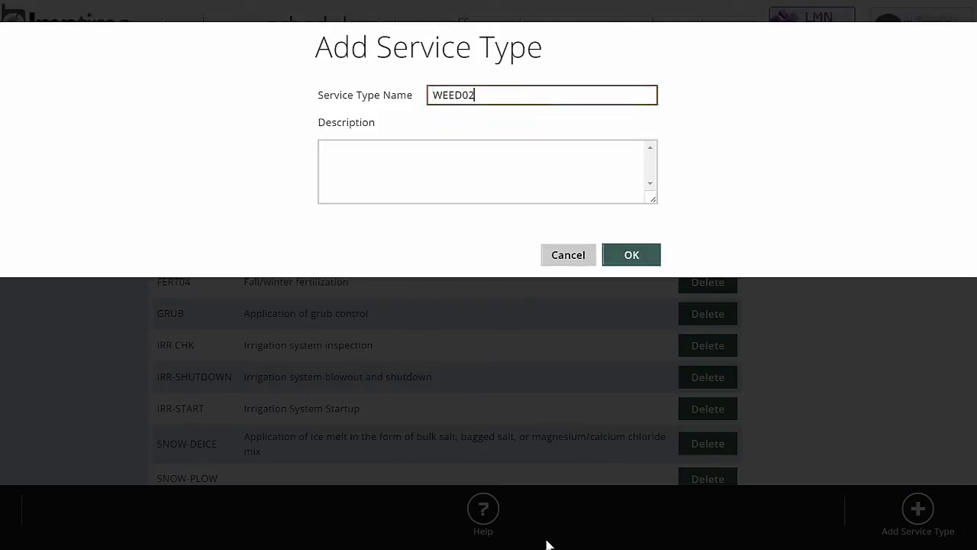
{"action": "type", "text": "2"}
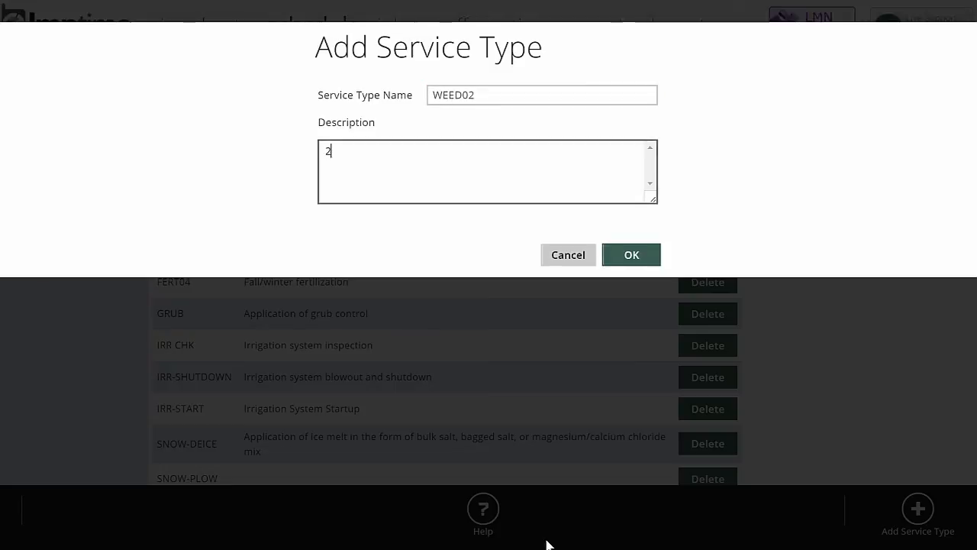
{"action": "type", "text": "nd application of w"}
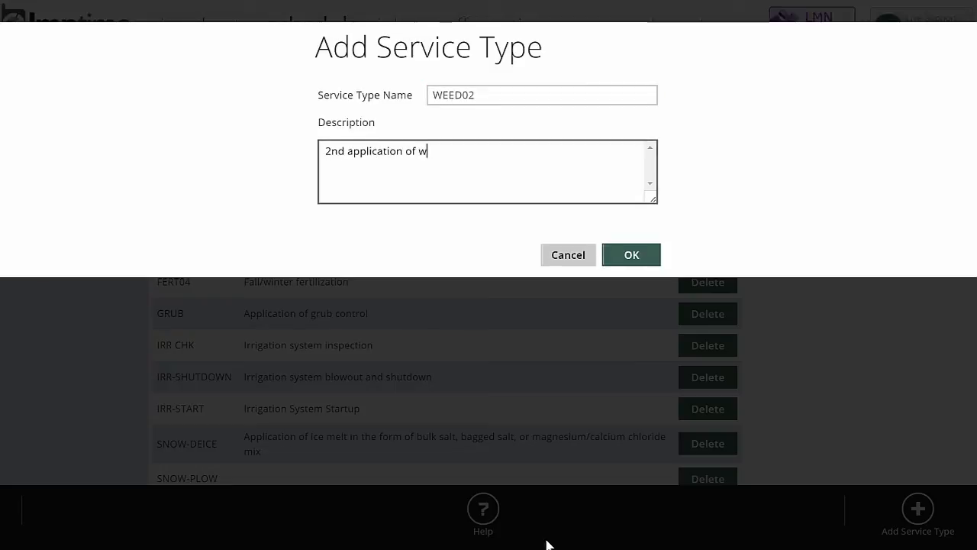
{"action": "type", "text": "eed control"}
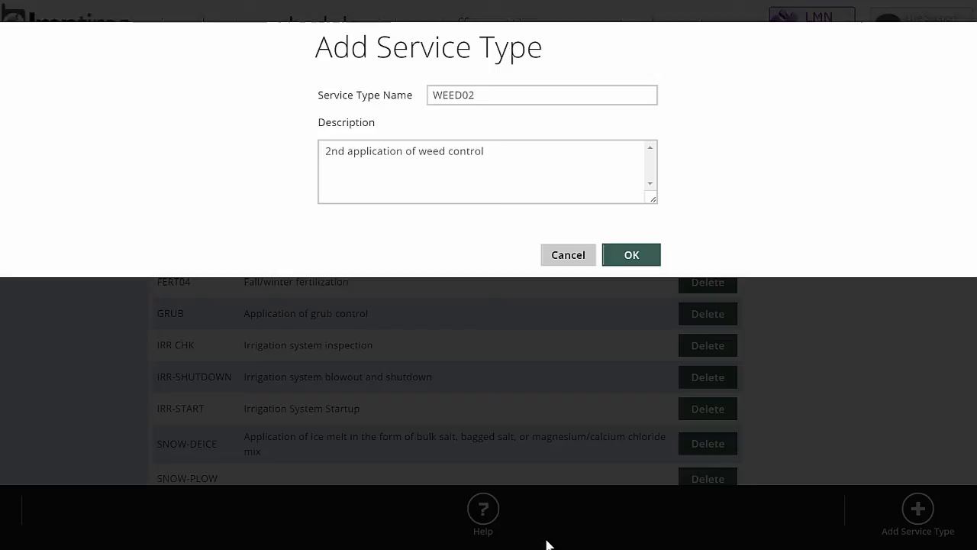
{"action": "left_click", "coordinate": [631, 254]}
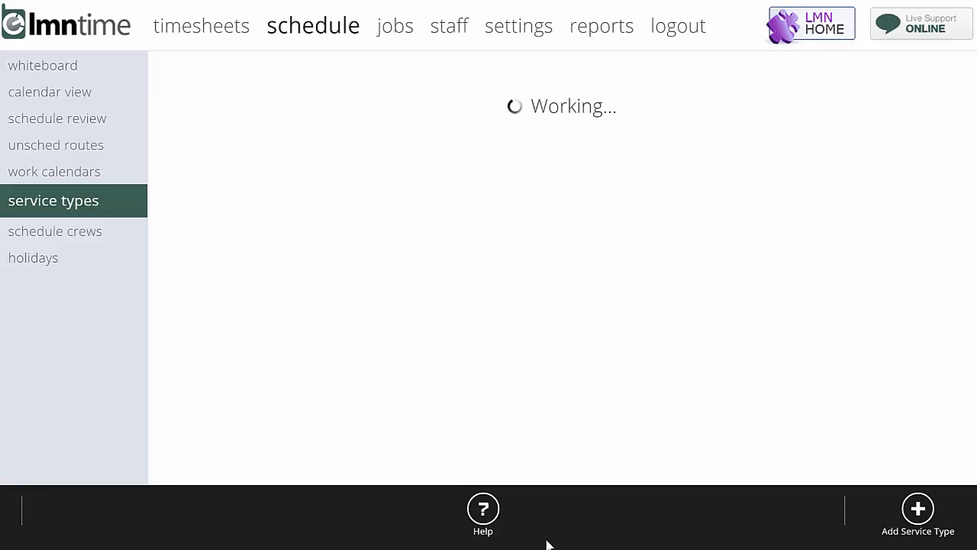
{"action": "left_click", "coordinate": [53, 200]}
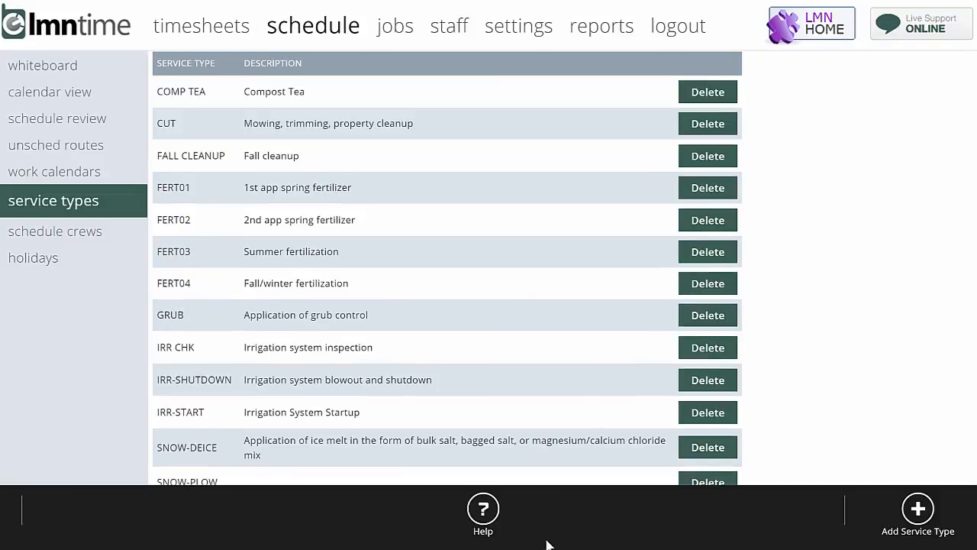
Step: Look over the Mowing calendar's Bronze visit schedule, then open the overdue schedule review
{"action": "left_click", "coordinate": [54, 170]}
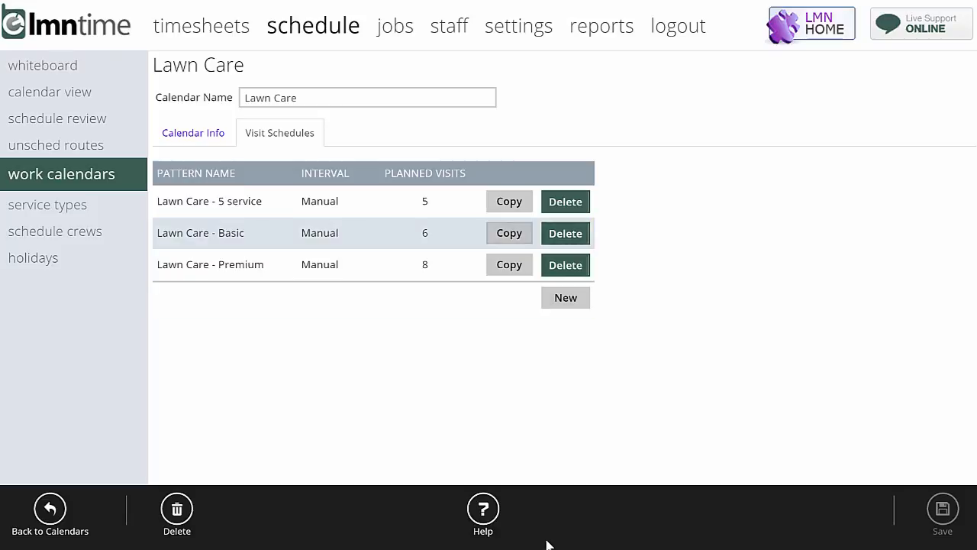
{"action": "left_click", "coordinate": [49, 507]}
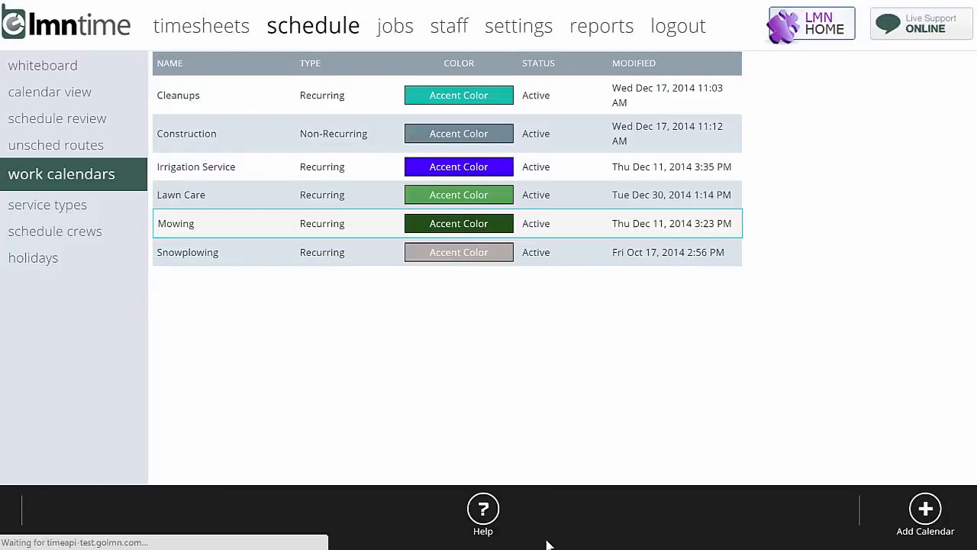
{"action": "left_click", "coordinate": [176, 223]}
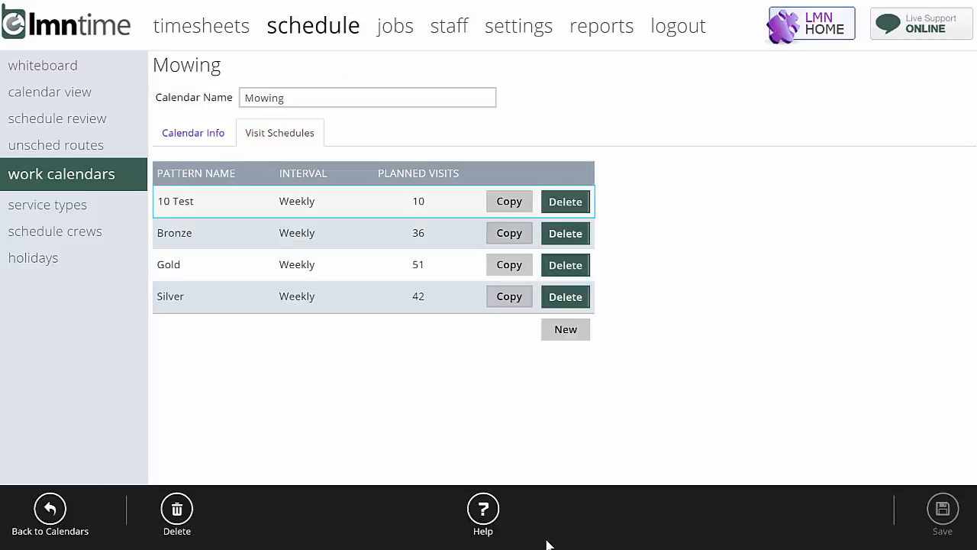
{"action": "left_click", "coordinate": [174, 233]}
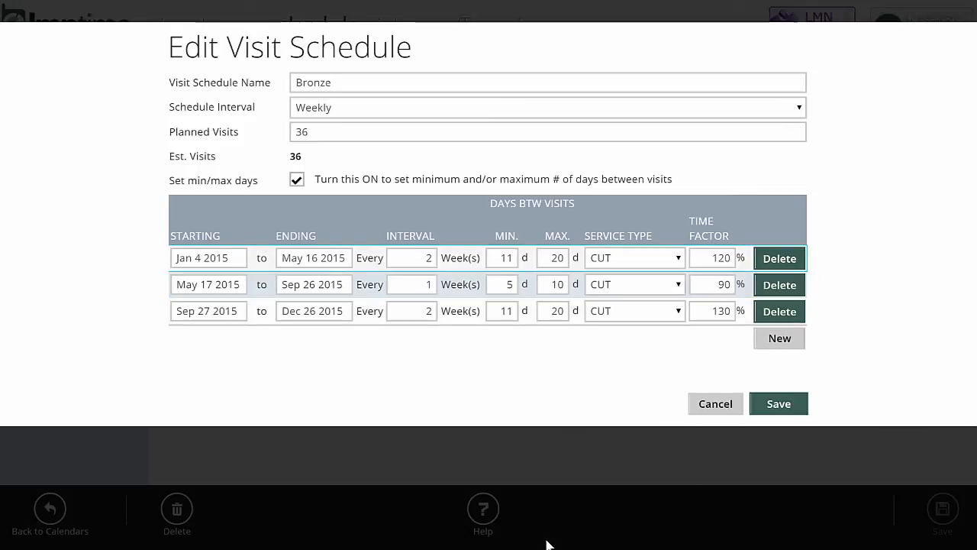
{"action": "left_click", "coordinate": [634, 257]}
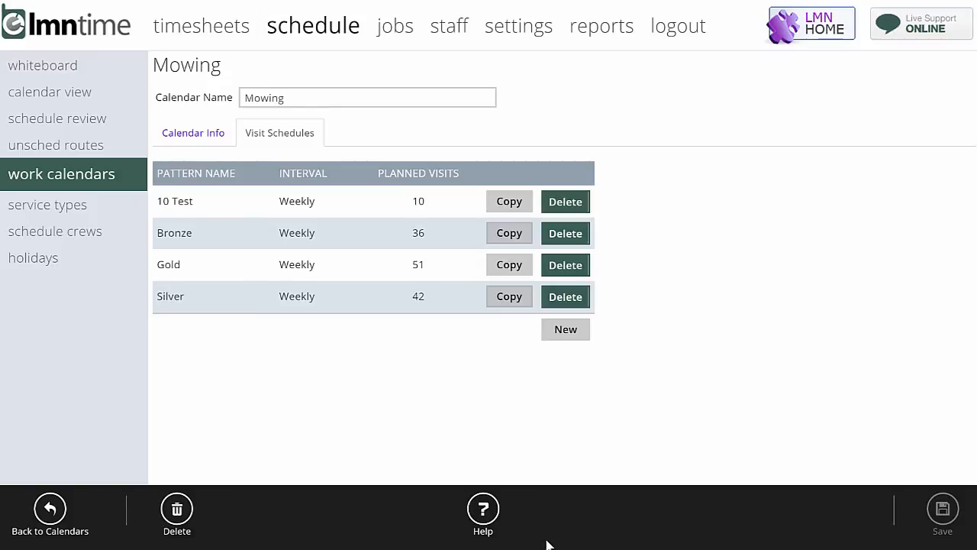
{"action": "left_click", "coordinate": [64, 121]}
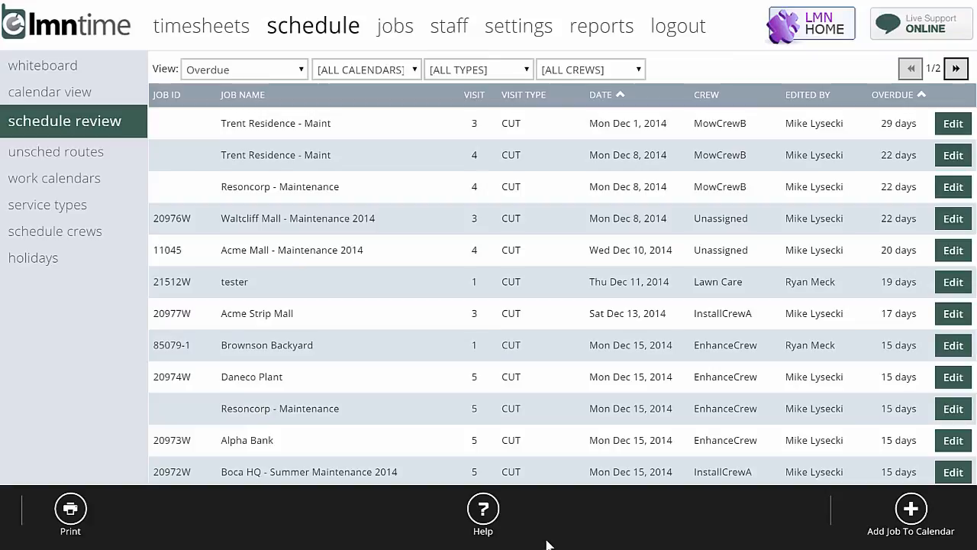
Step: Filter overdue visits by visit type, trying CUT before settling on SNOW-DEICE
{"action": "left_click", "coordinate": [479, 70]}
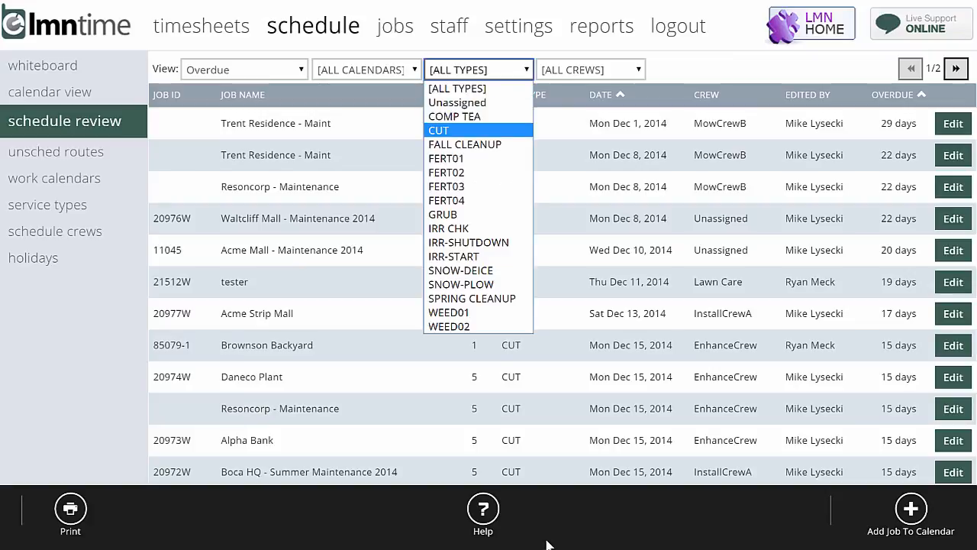
{"action": "left_click", "coordinate": [438, 129]}
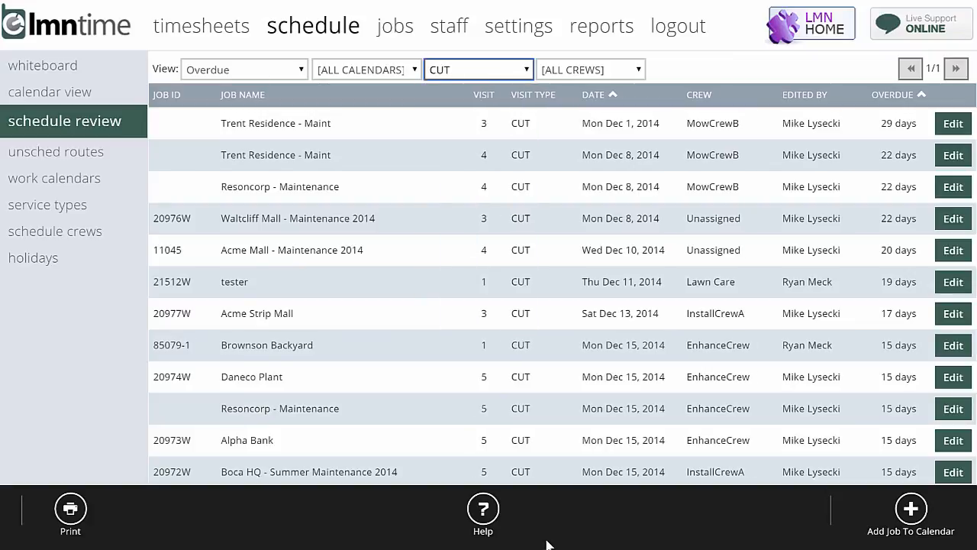
{"action": "scroll", "scroll_direction": "down", "scroll_amount": 3}
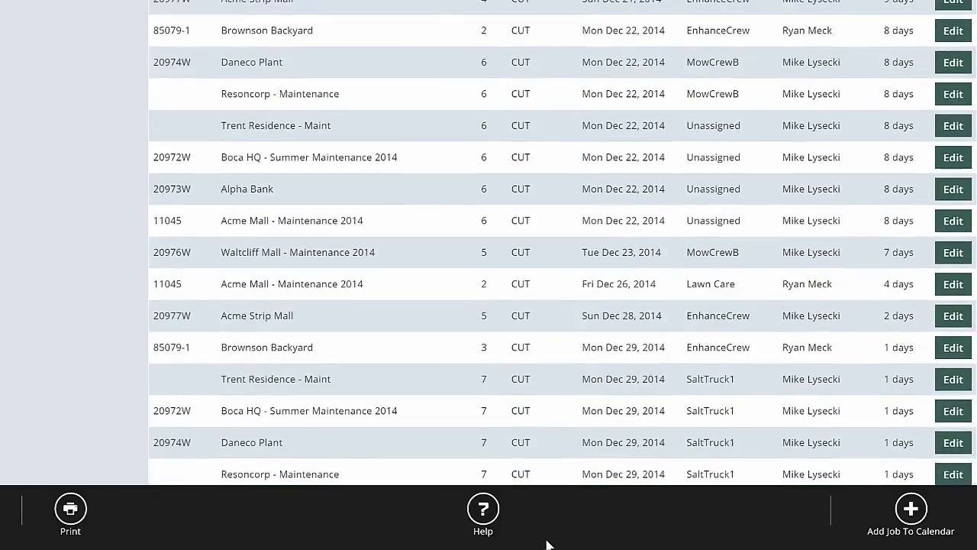
{"action": "scroll", "scroll_direction": "up", "scroll_amount": 3}
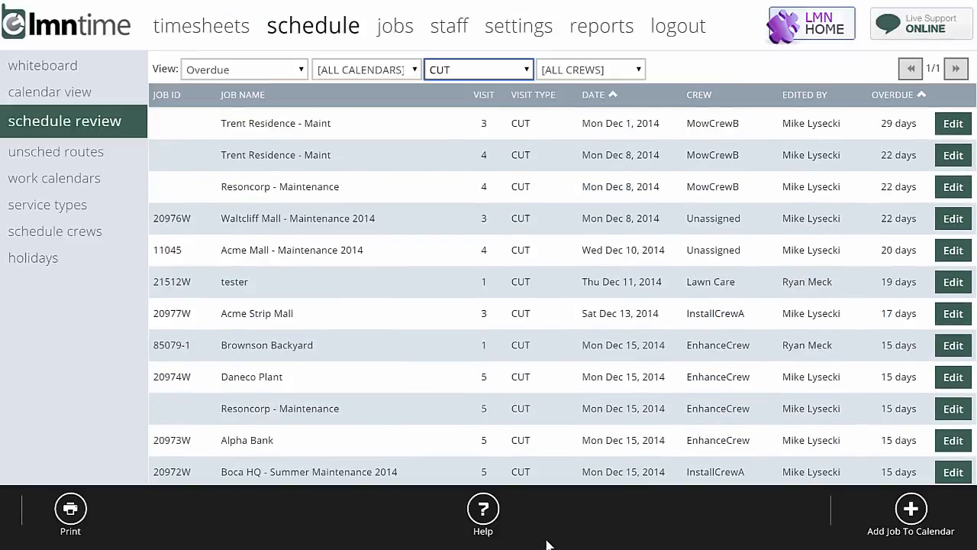
{"action": "left_click", "coordinate": [477, 69]}
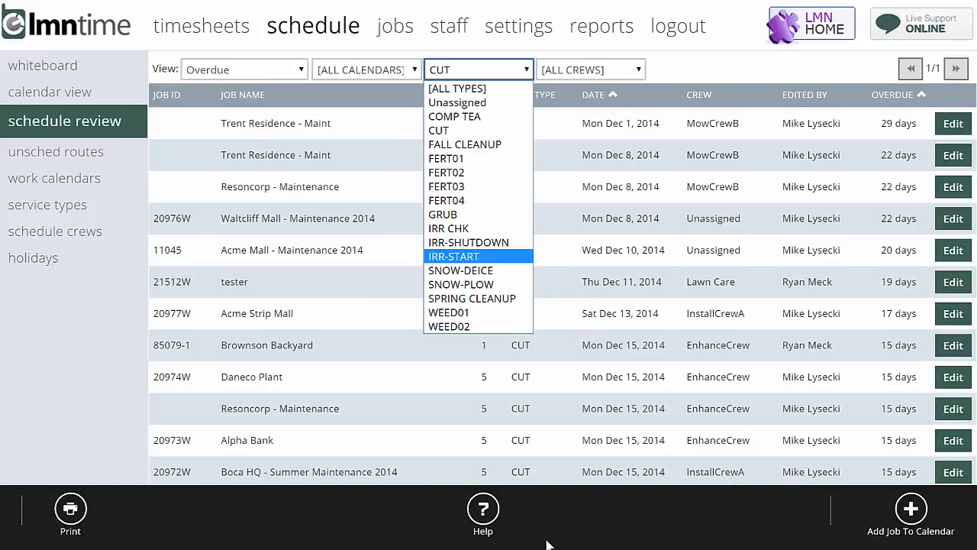
{"action": "left_click", "coordinate": [460, 270]}
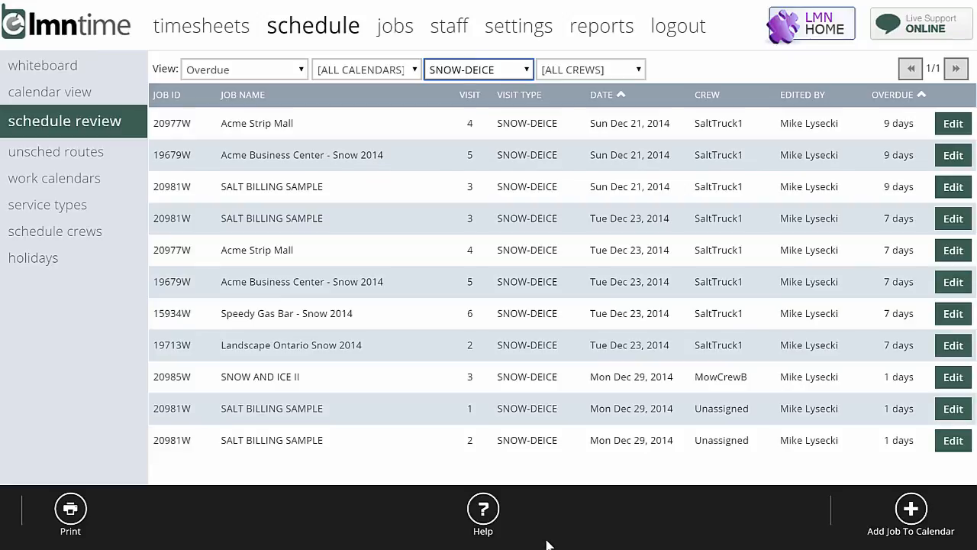
{"action": "left_click", "coordinate": [244, 70]}
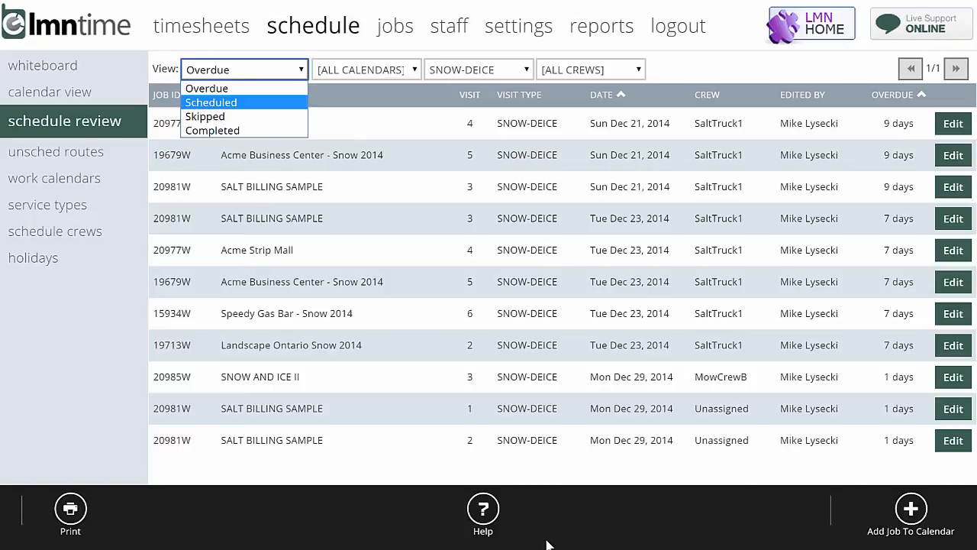
{"action": "mouse_move", "coordinate": [205, 116]}
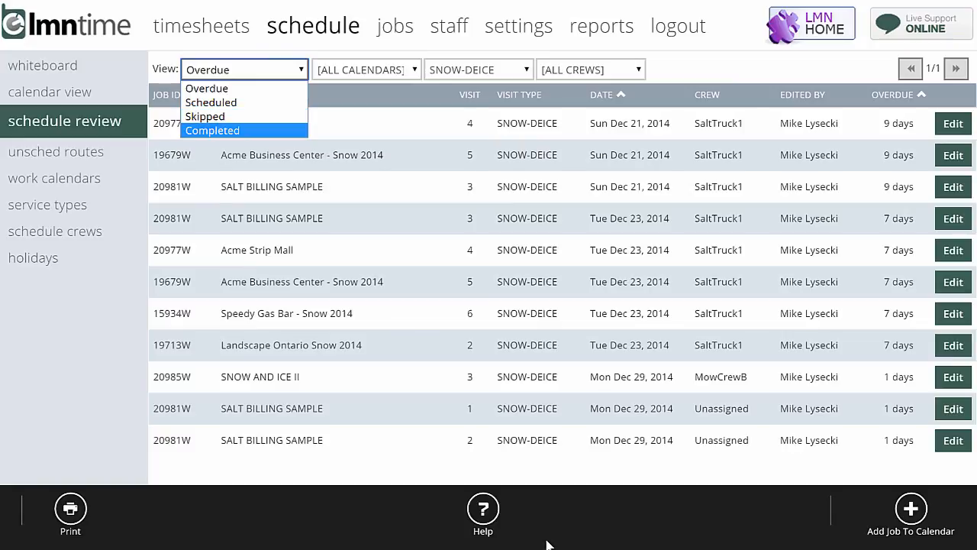
Step: Show completed visits from all crews, with the date range starting Nov 16, 2014
{"action": "left_click", "coordinate": [212, 130]}
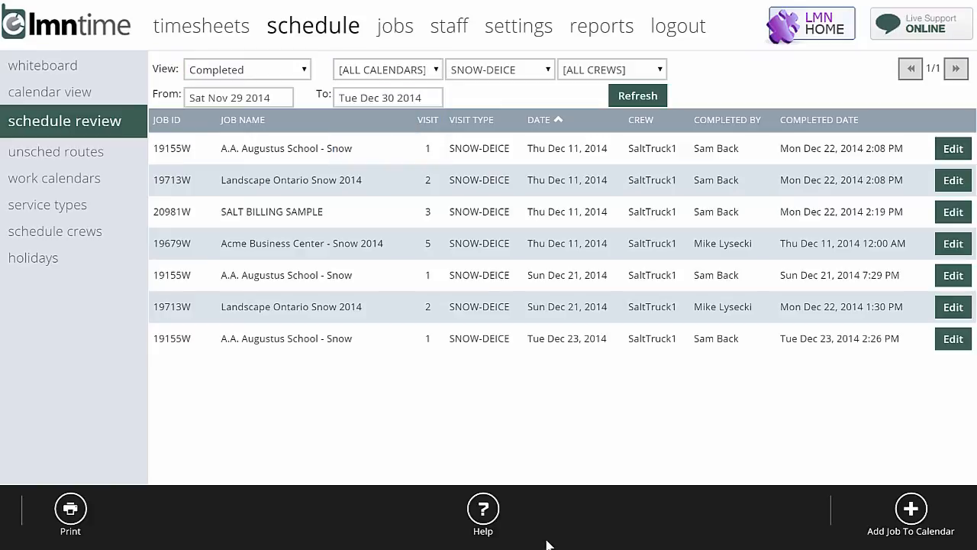
{"action": "left_click", "coordinate": [610, 69]}
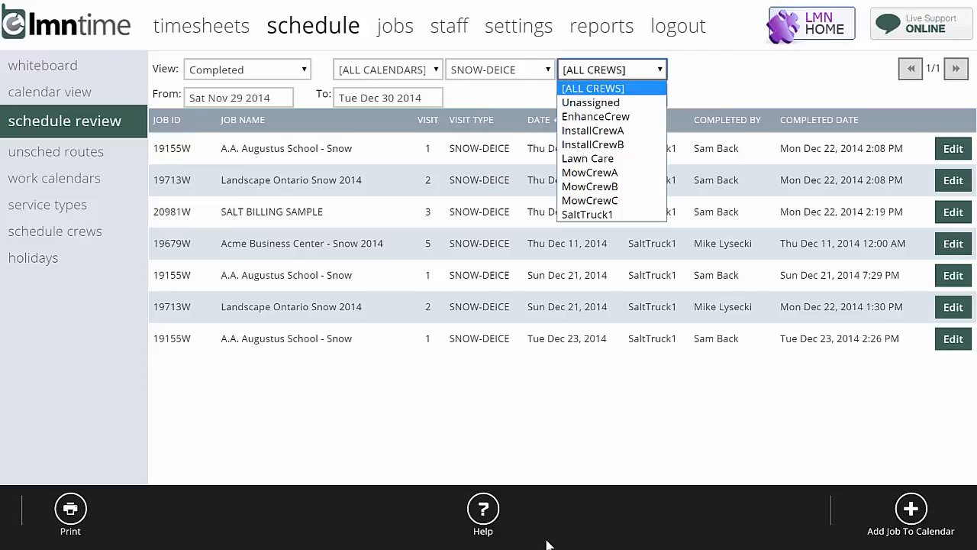
{"action": "left_click", "coordinate": [593, 88]}
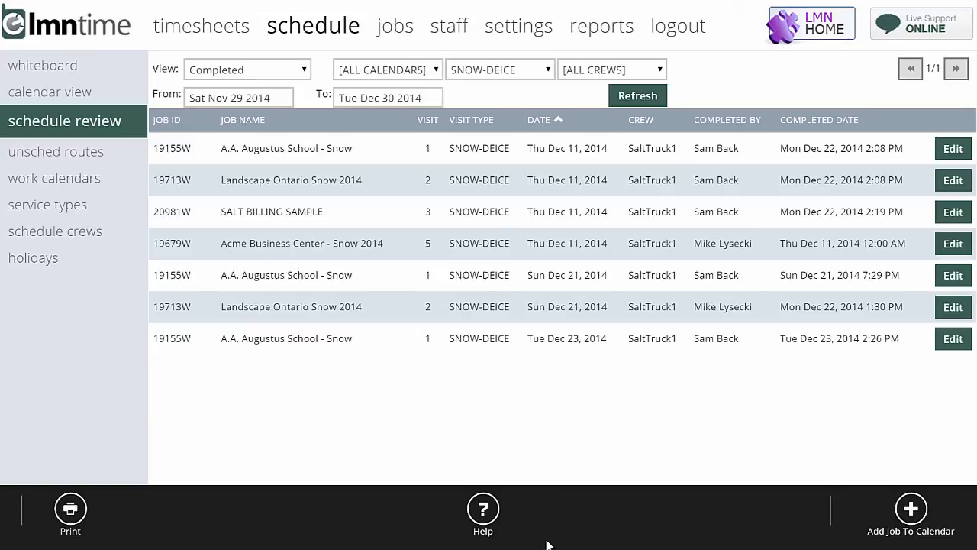
{"action": "left_click", "coordinate": [238, 97]}
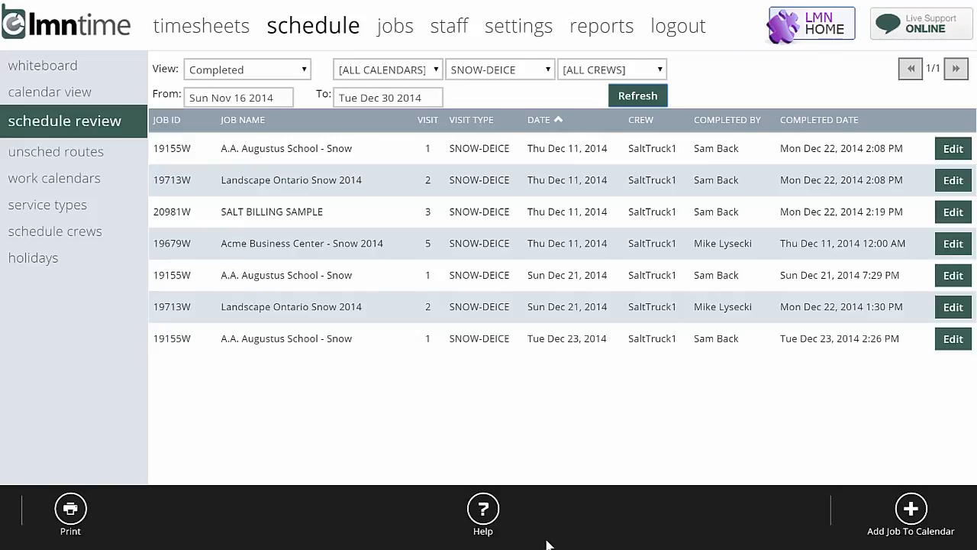
Step: Sort the completed visits by job name, reverse that order, then sort by date
{"action": "left_click", "coordinate": [243, 120]}
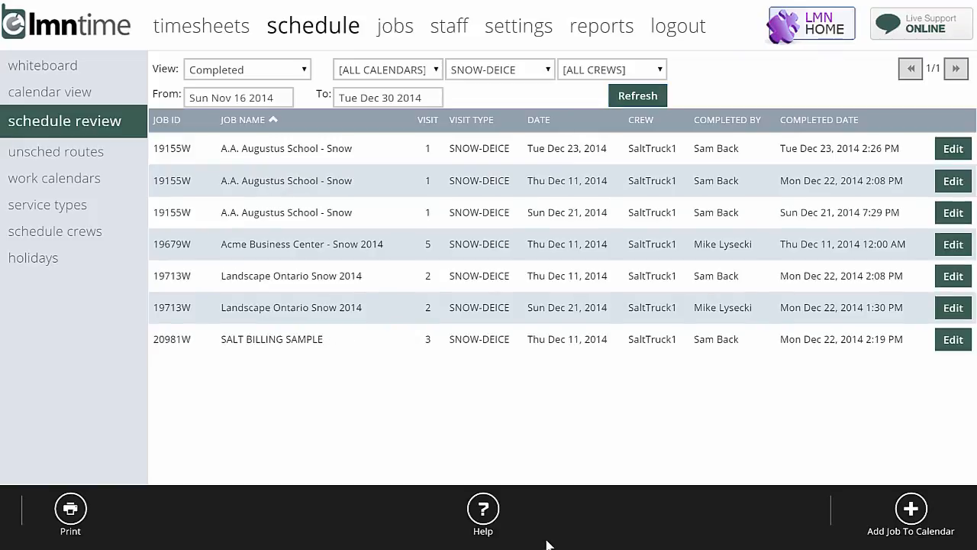
{"action": "left_click", "coordinate": [244, 120]}
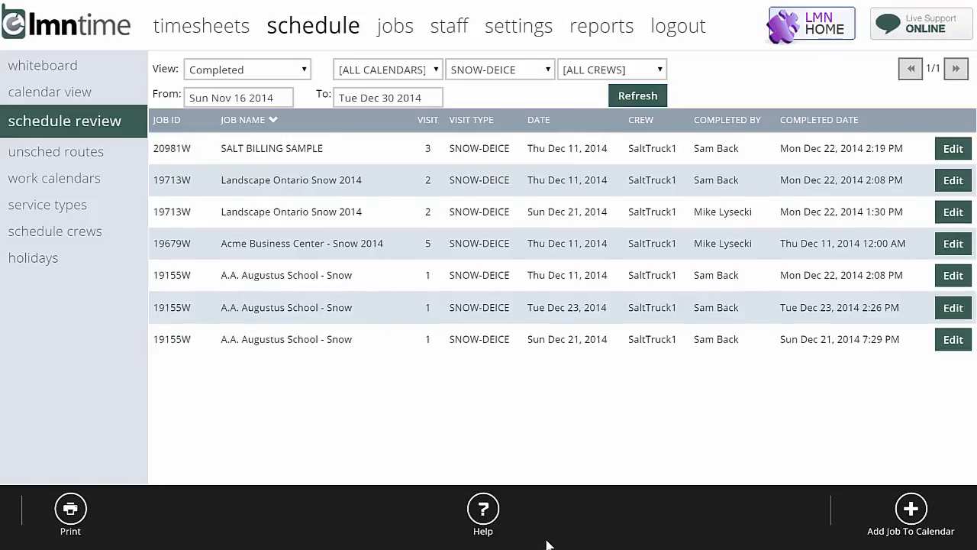
{"action": "left_click", "coordinate": [539, 120]}
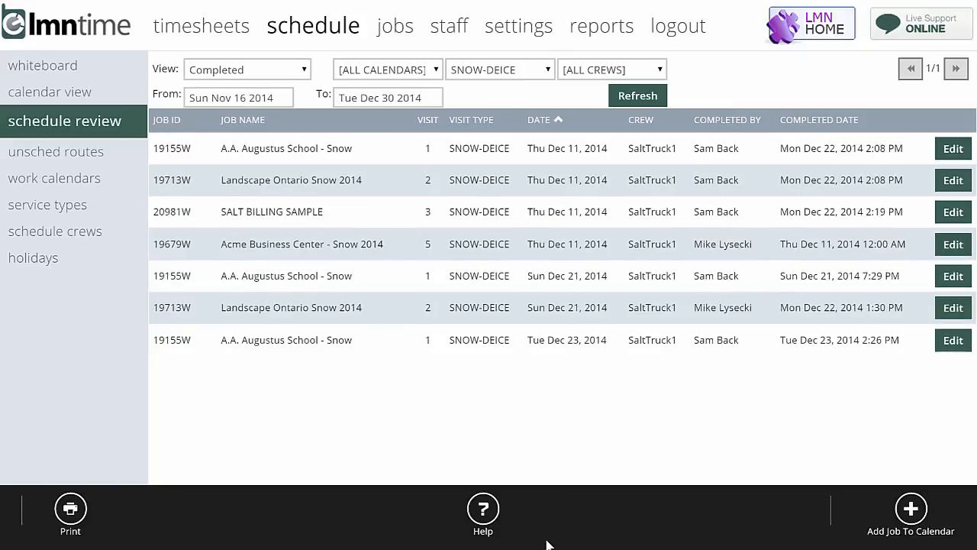